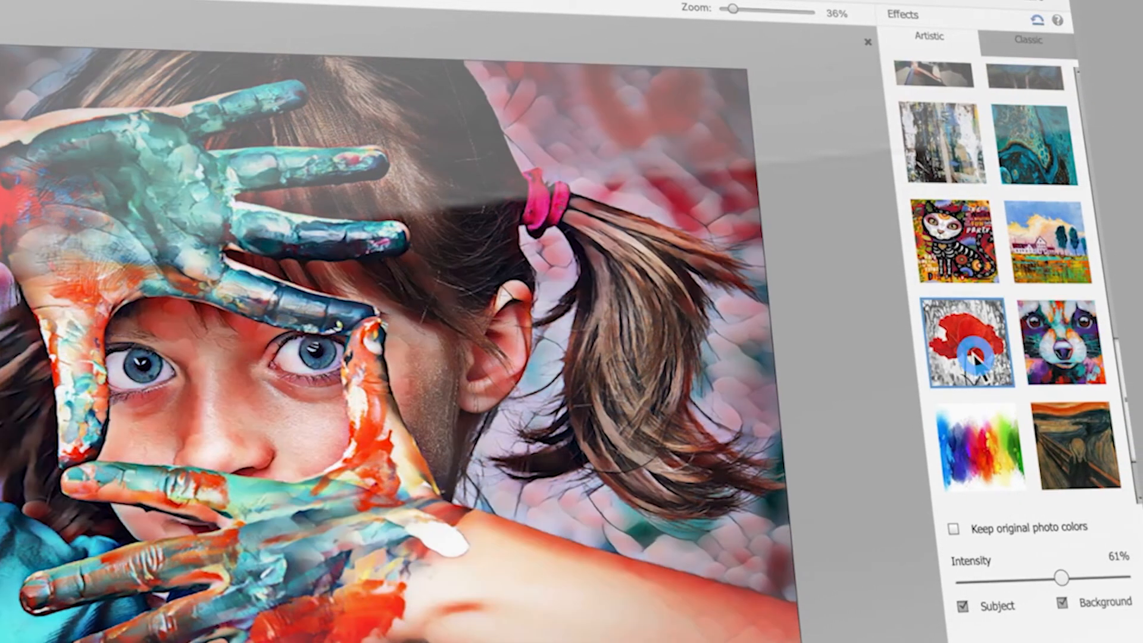
# Apply the colourful cat-thumbnail pop-art effect from the Artistic effects to the portrait
pyautogui.click(928, 237)
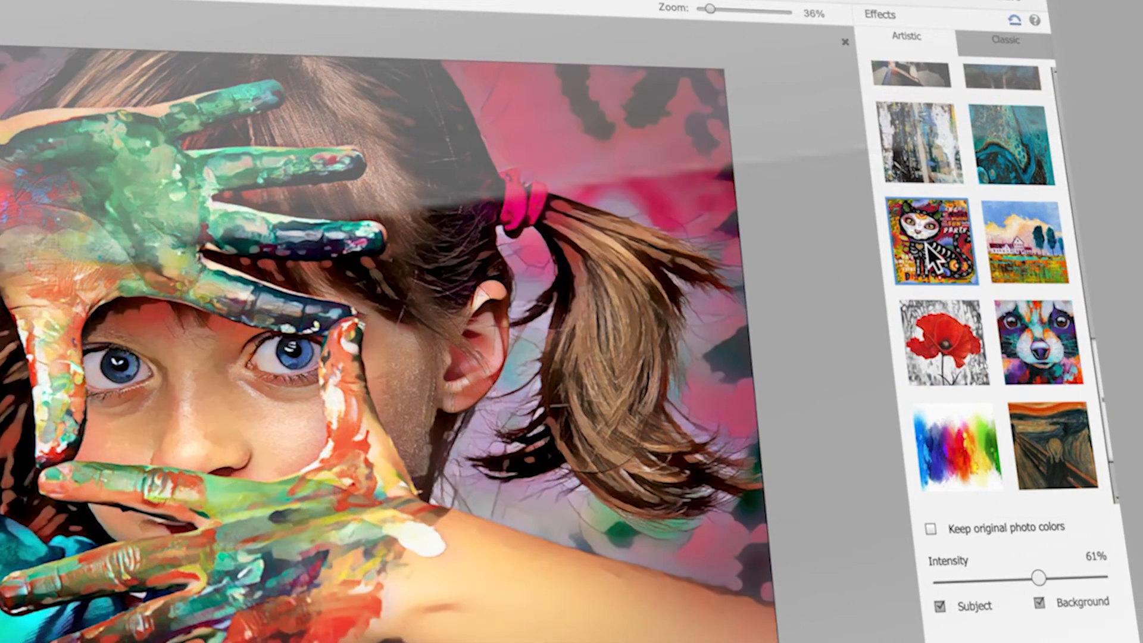
pyautogui.moveTo(1039, 578); pyautogui.dragTo(1101, 578)
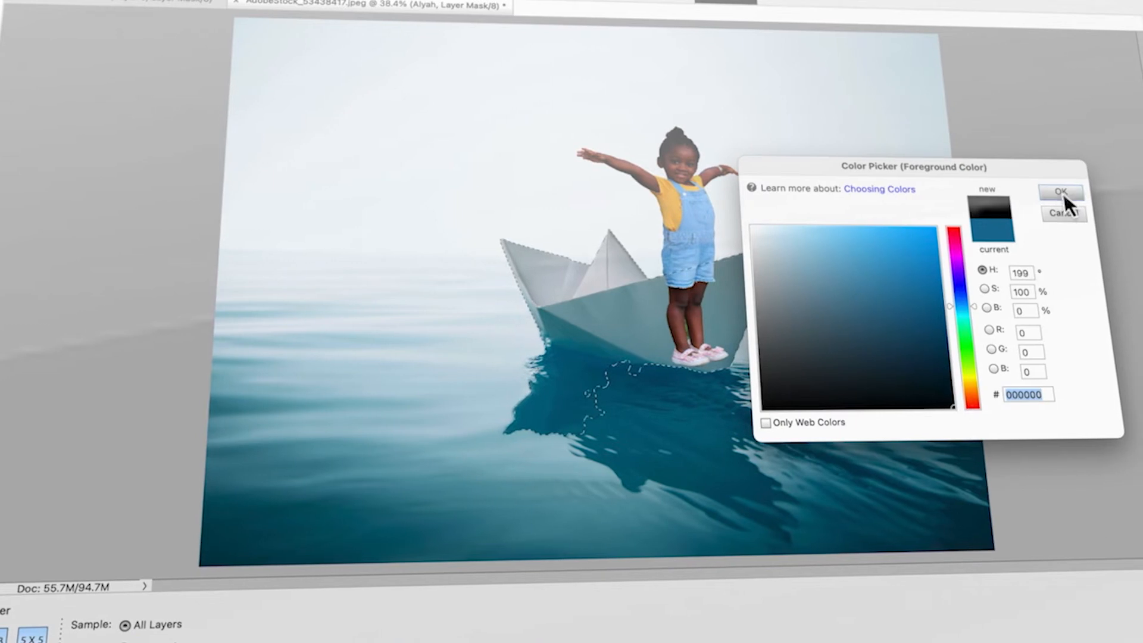
# Confirm black (000000) as the foreground colour in the Color Picker
pyautogui.click(1060, 191)
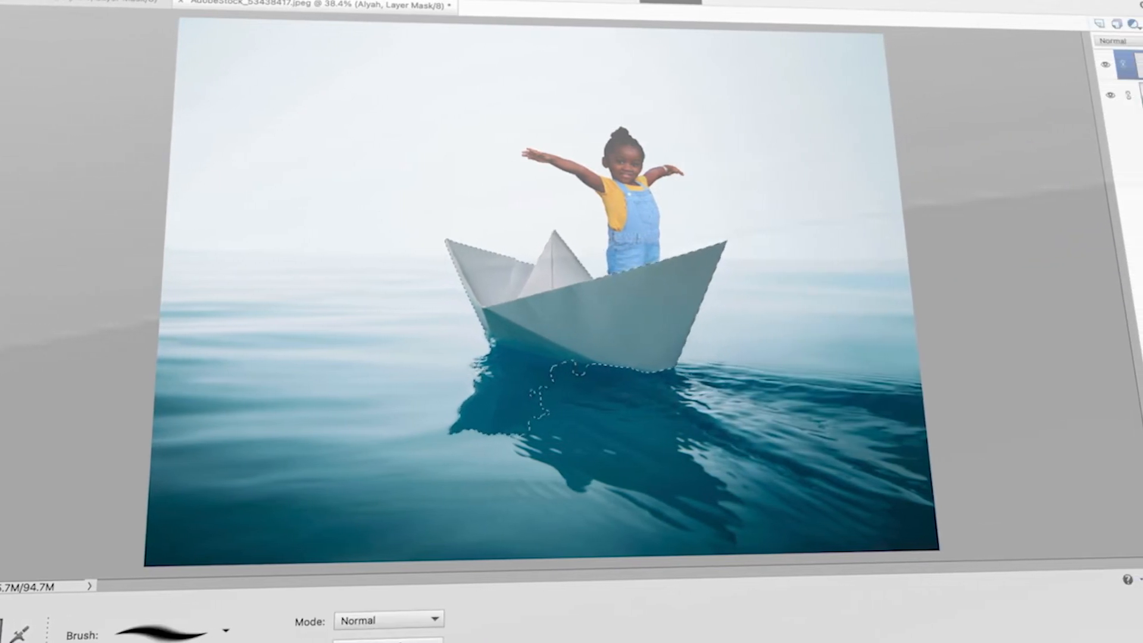